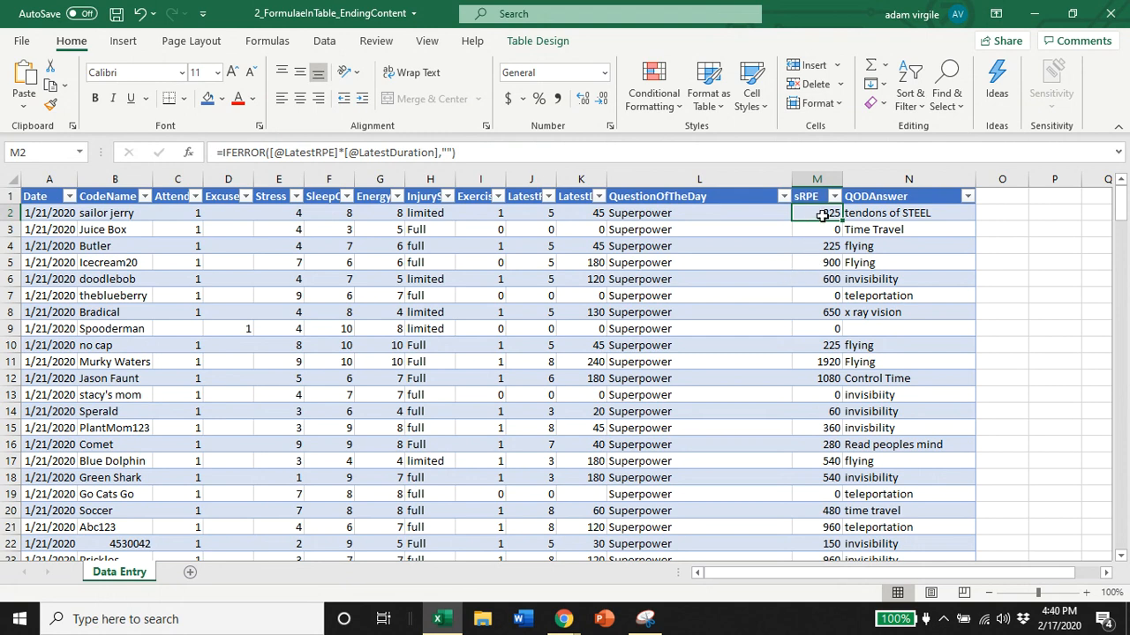
mouse_move(810, 196)
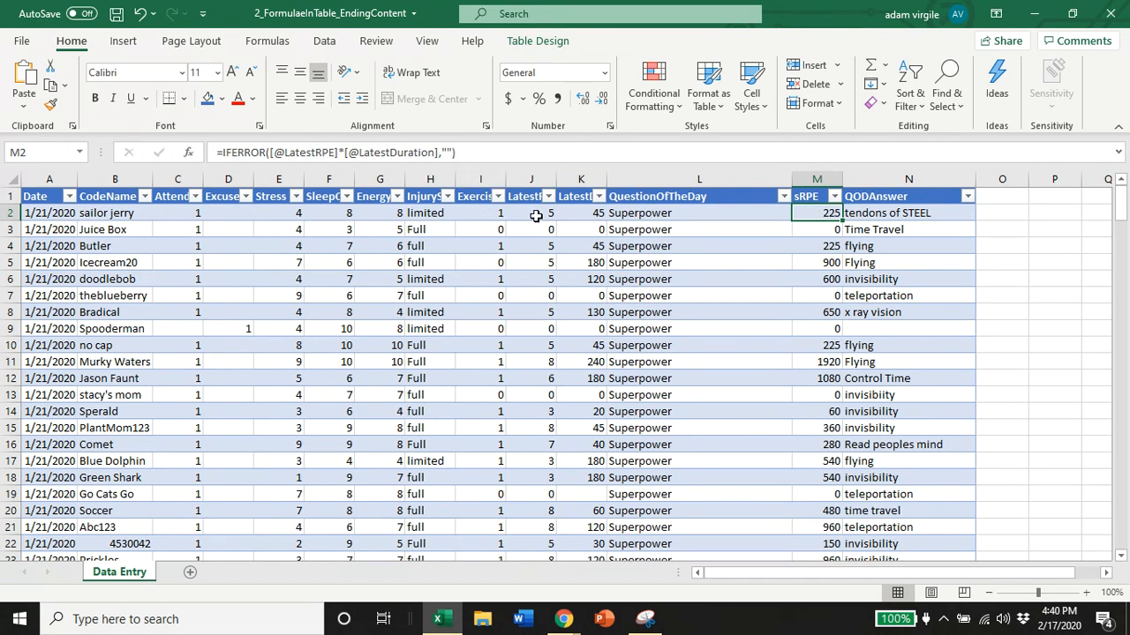
Step: Check the LatestDuration and sRPE formula cells, then select the Date header A1 for editing
left_click(581, 213)
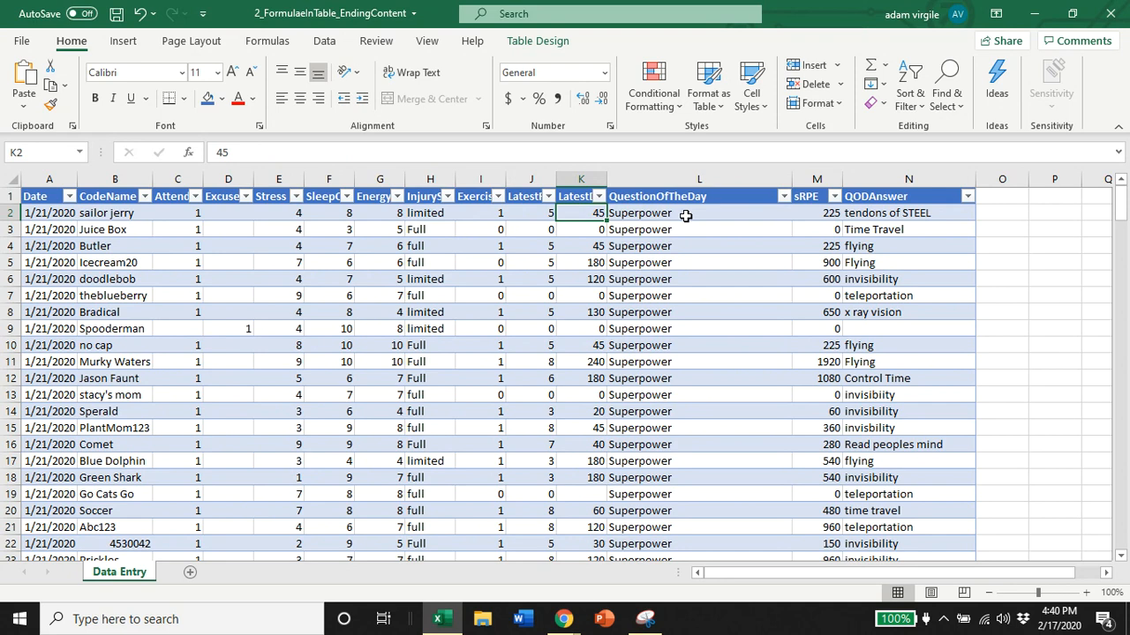
left_click(816, 213)
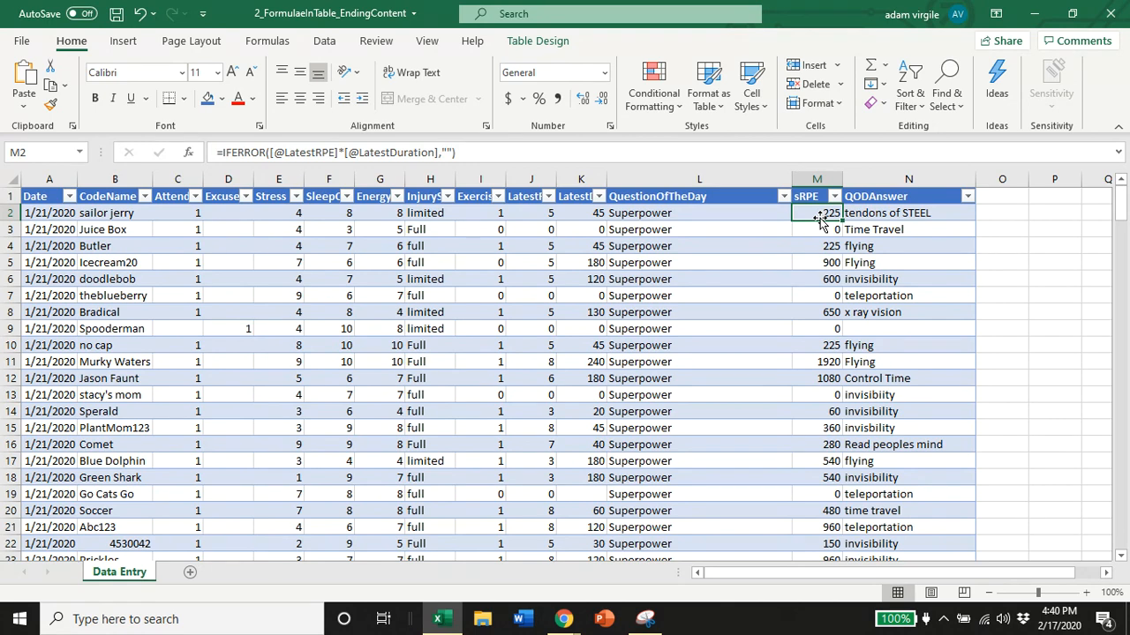
mouse_move(712, 223)
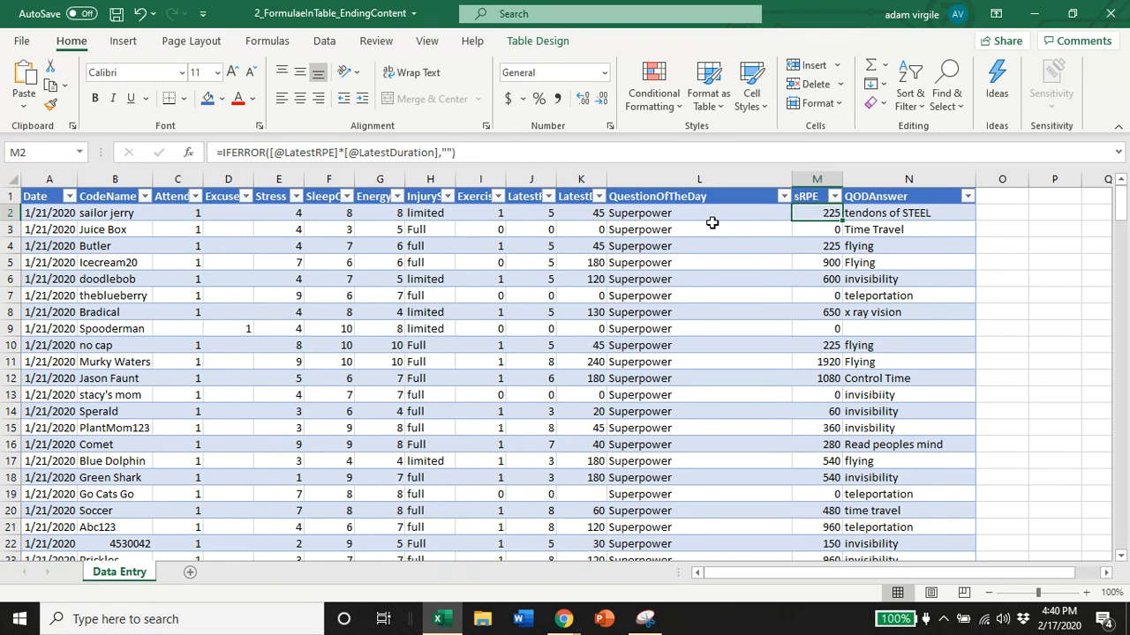
mouse_move(730, 234)
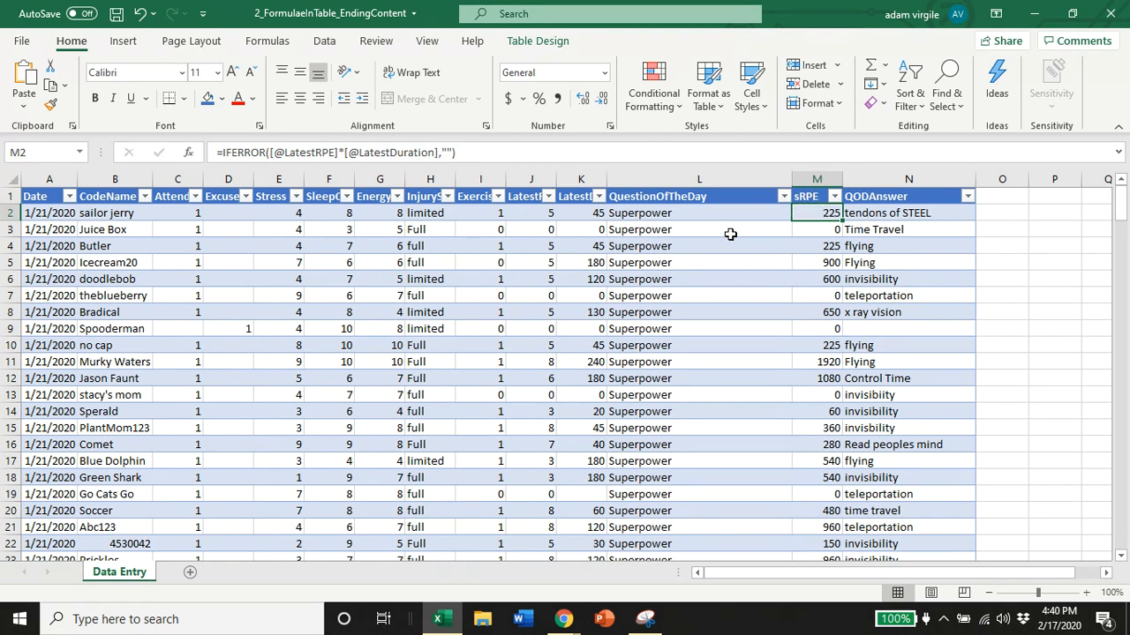
mouse_move(737, 248)
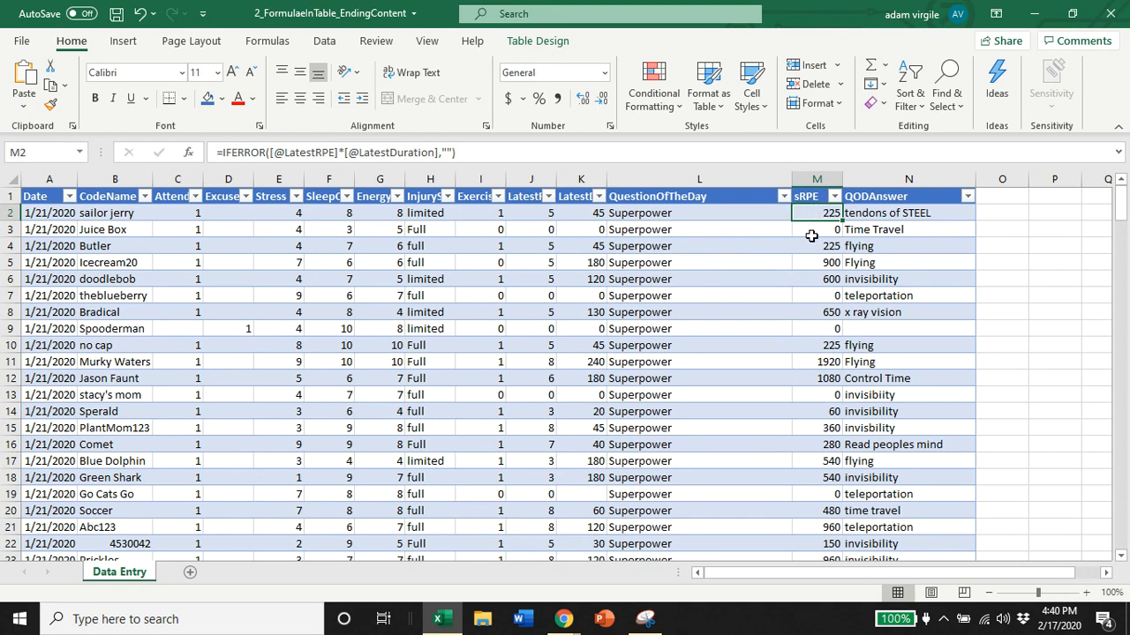
mouse_move(828, 224)
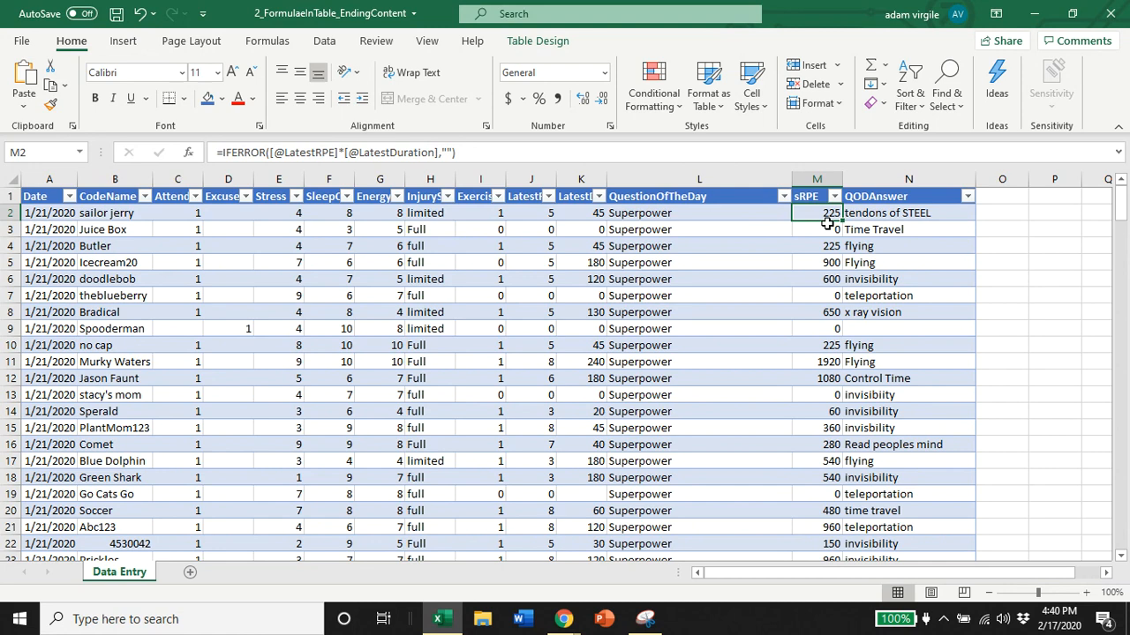
mouse_move(845, 221)
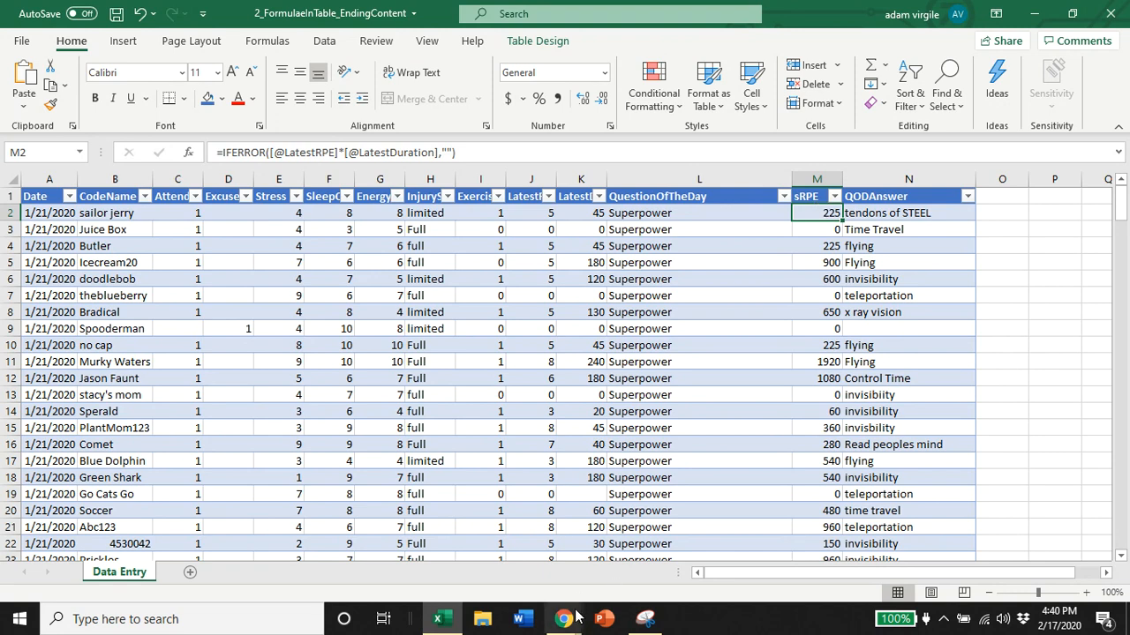
left_click(563, 619)
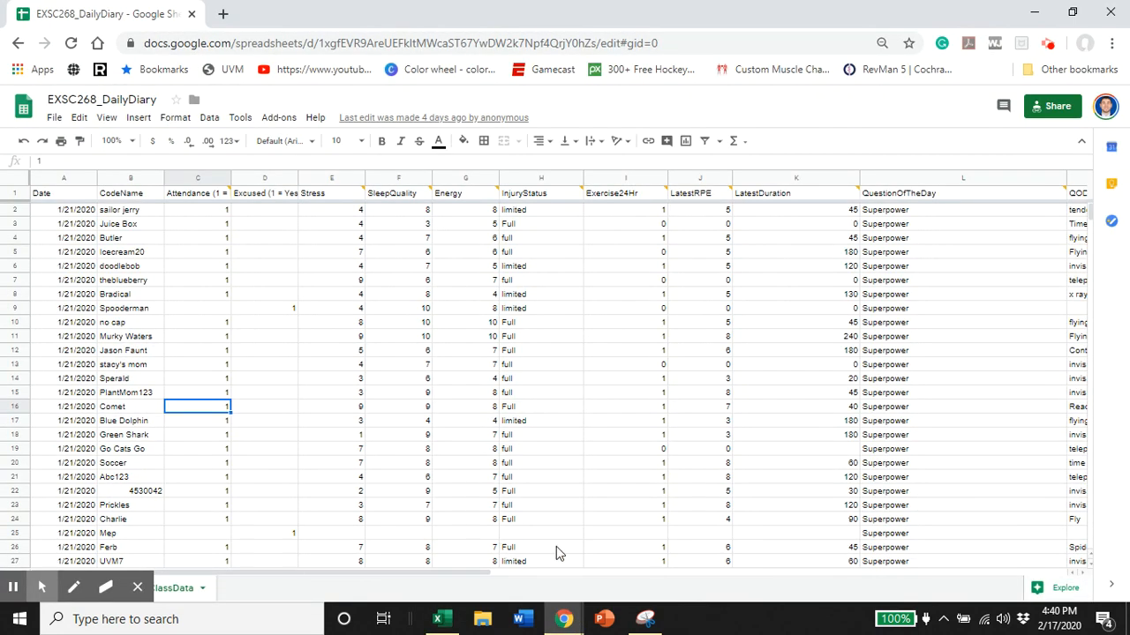
mouse_move(60, 196)
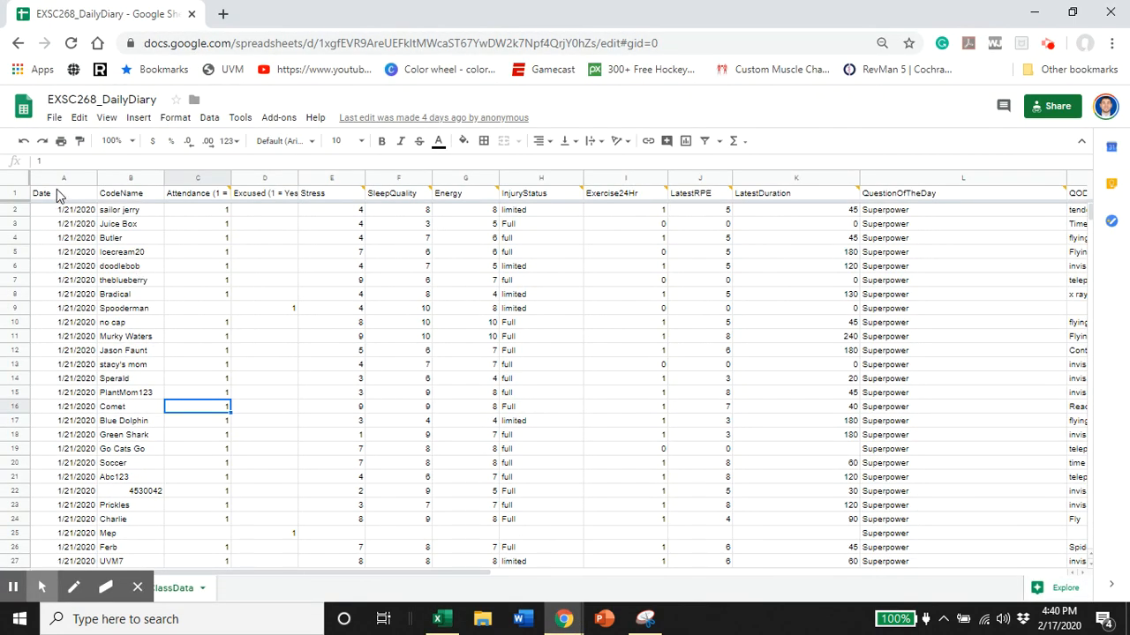
left_click(64, 193)
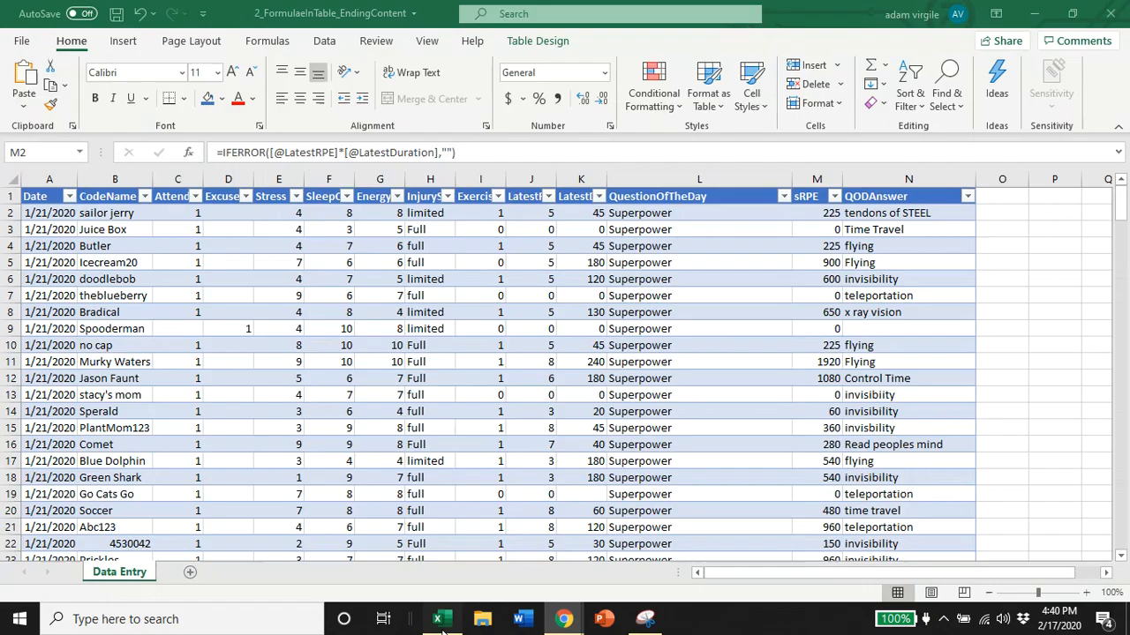
left_click(49, 212)
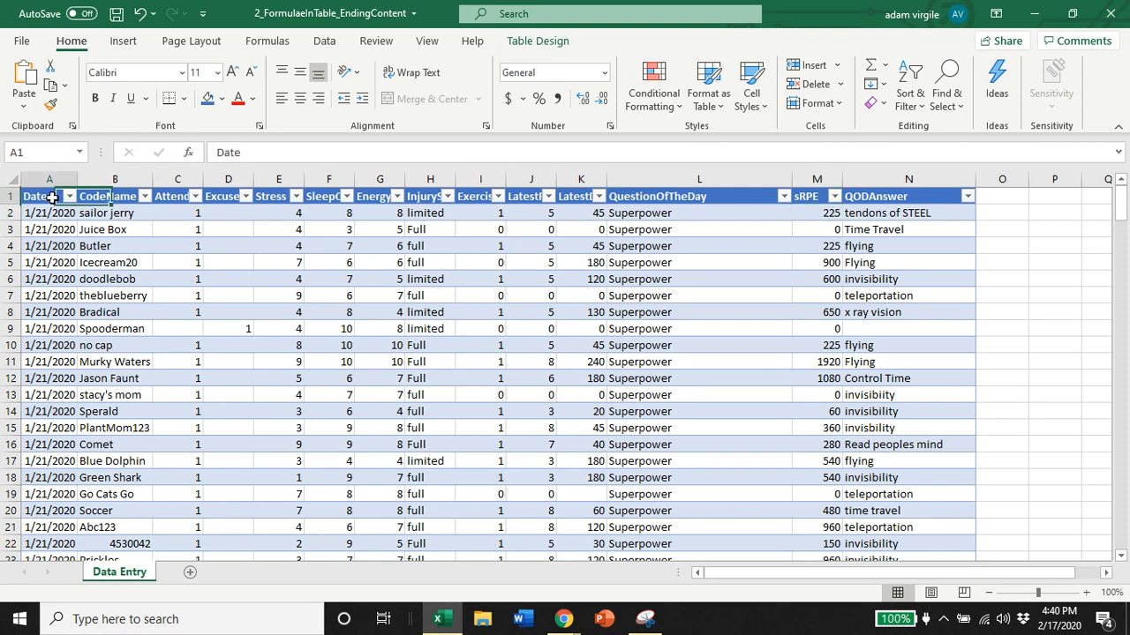
right_click(35, 195)
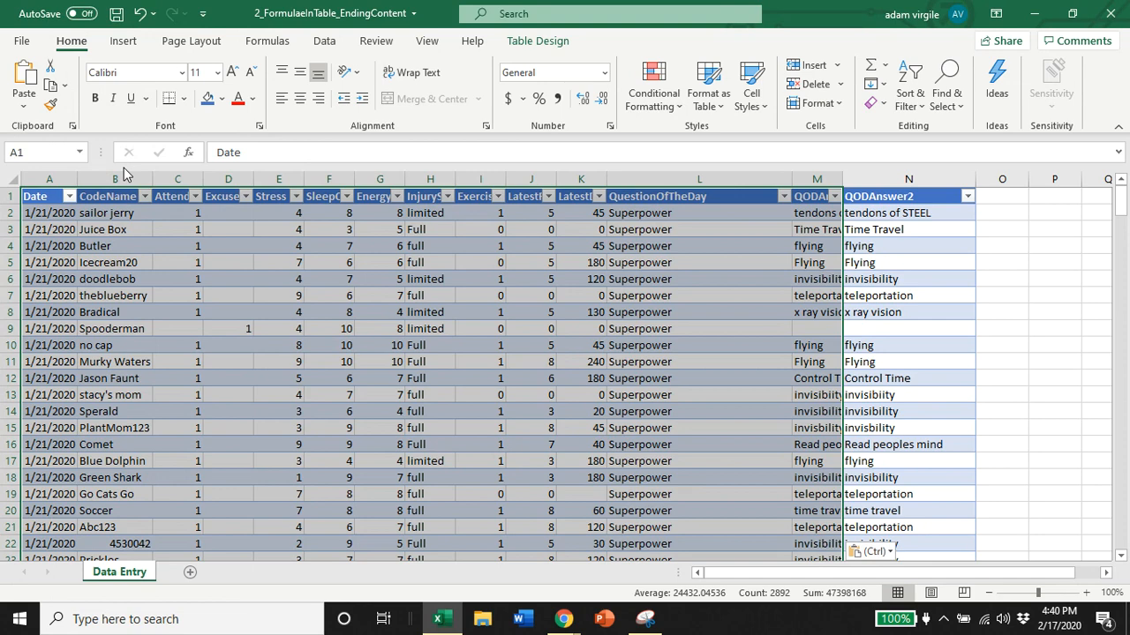
mouse_move(925, 369)
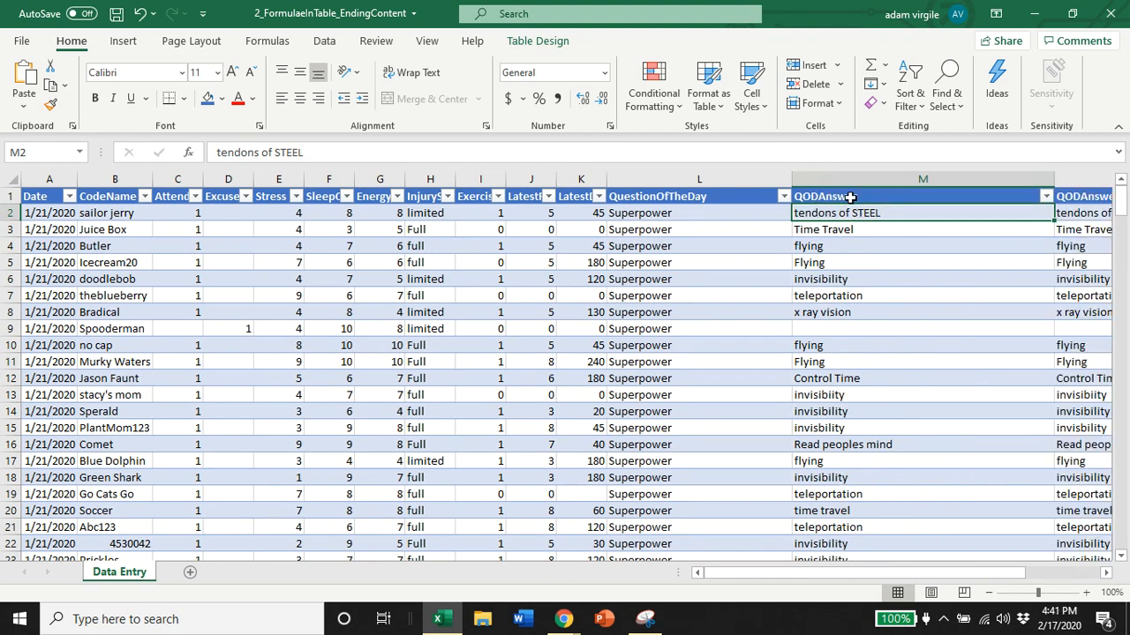
mouse_move(884, 302)
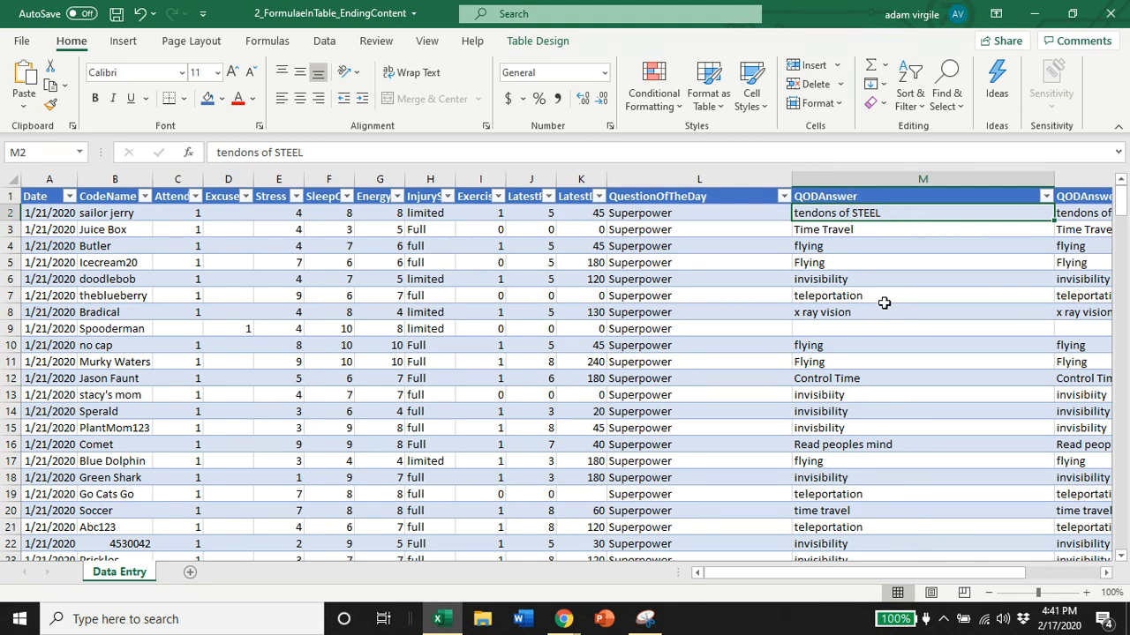
mouse_move(770, 243)
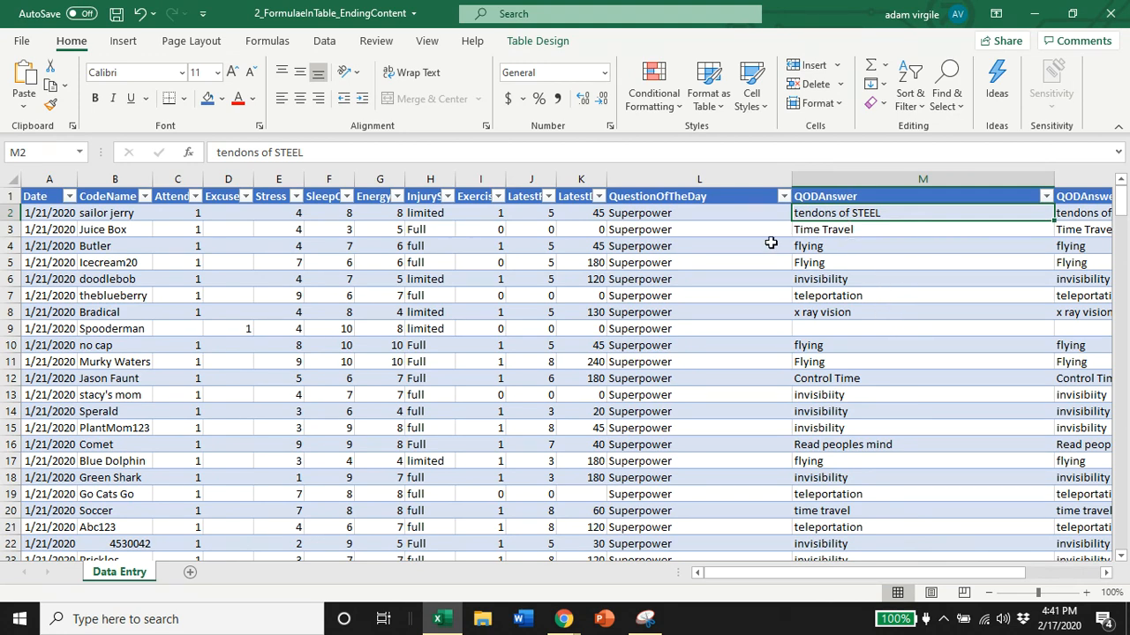
mouse_move(670, 333)
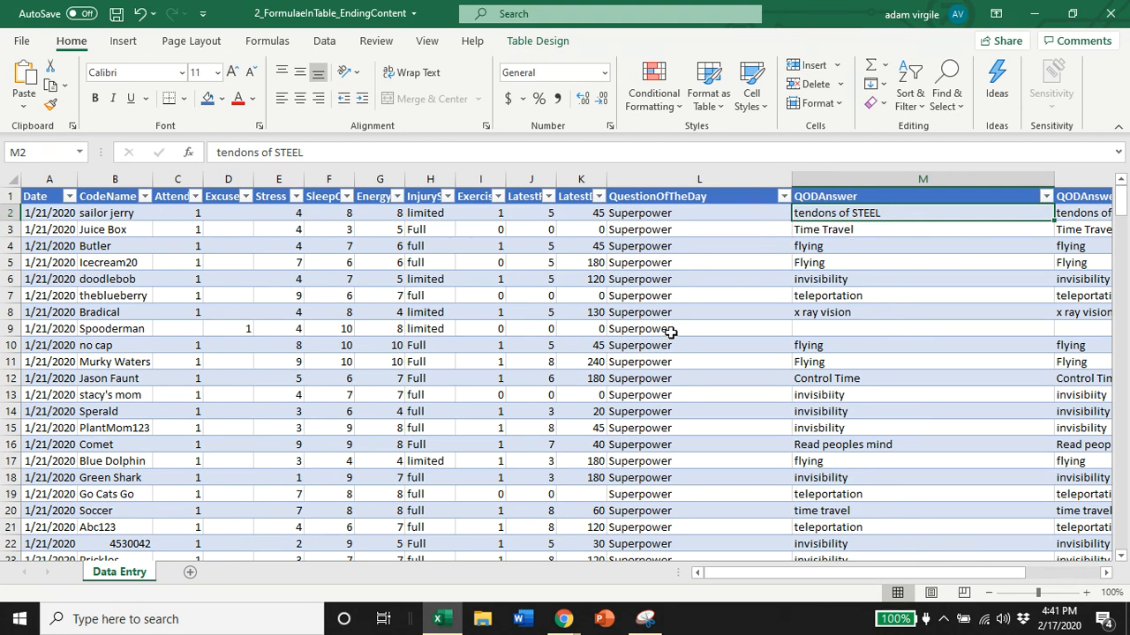
mouse_move(559, 343)
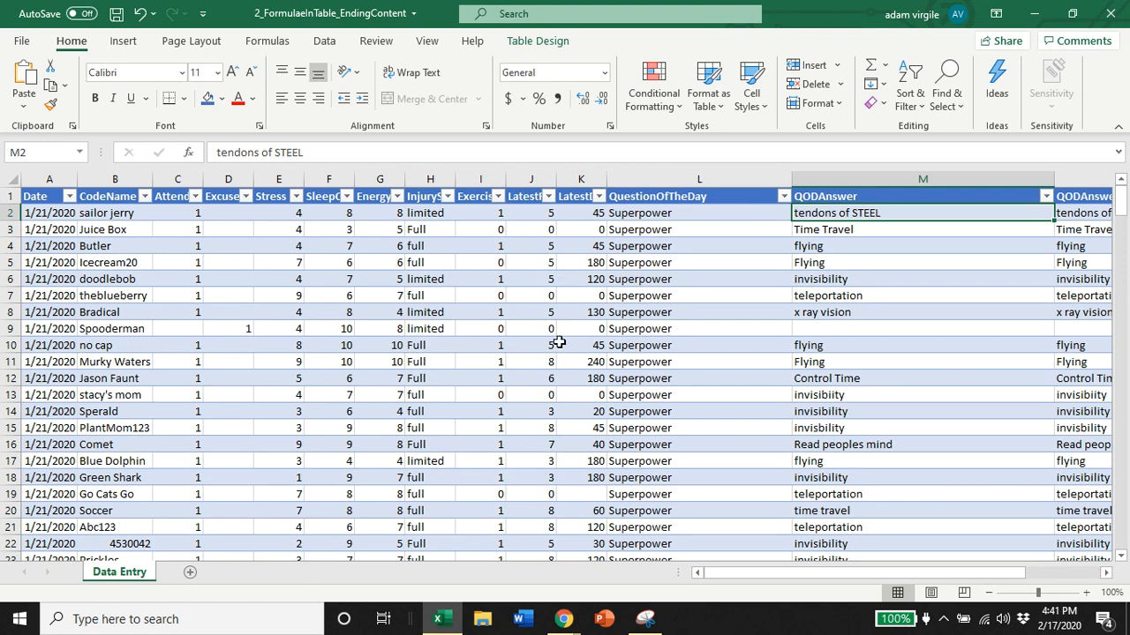
mouse_move(872, 262)
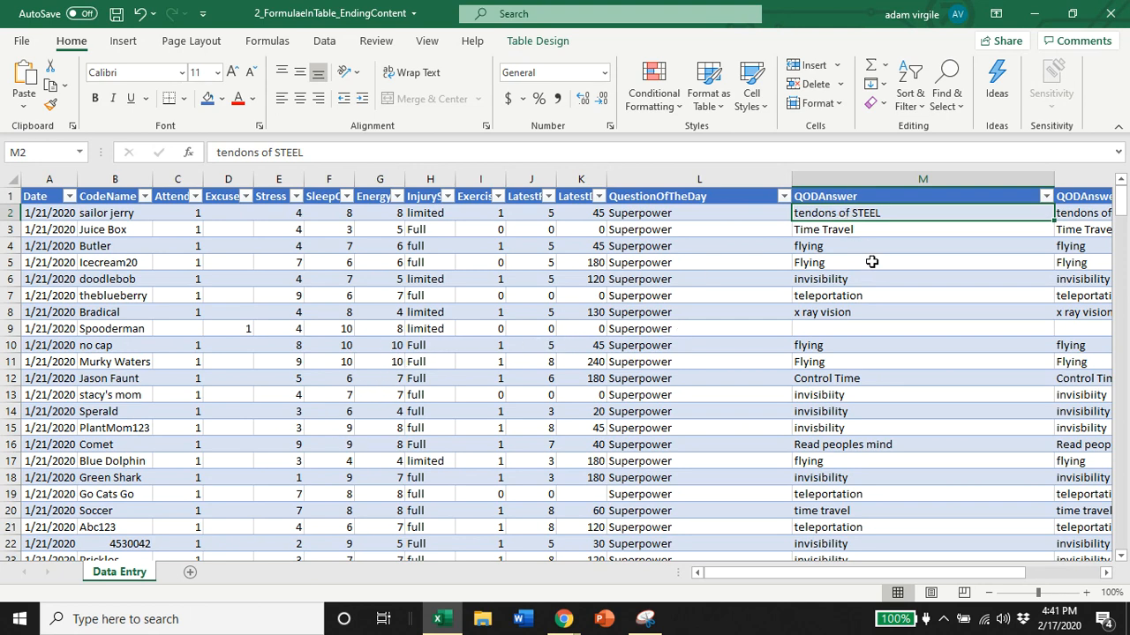
mouse_move(688, 302)
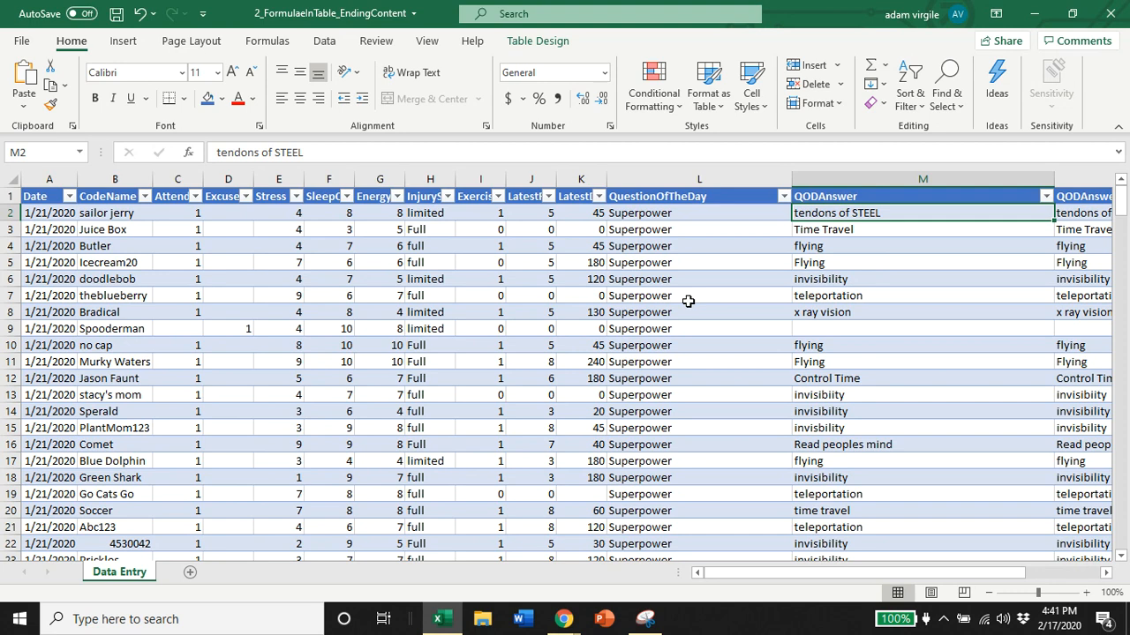
mouse_move(853, 252)
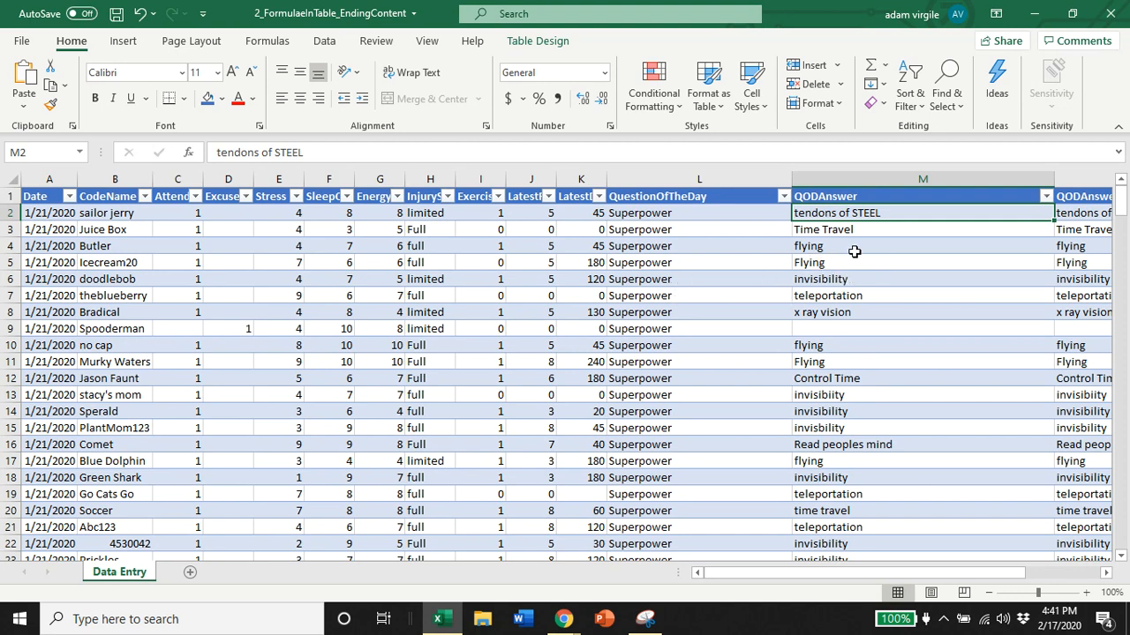
mouse_move(855, 253)
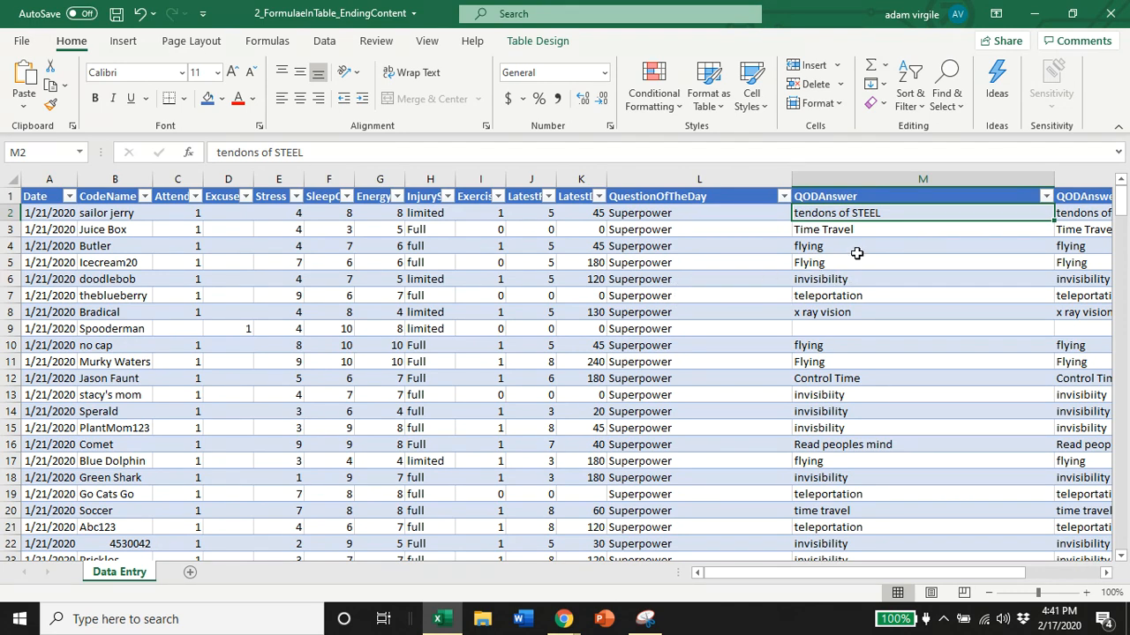
mouse_move(768, 209)
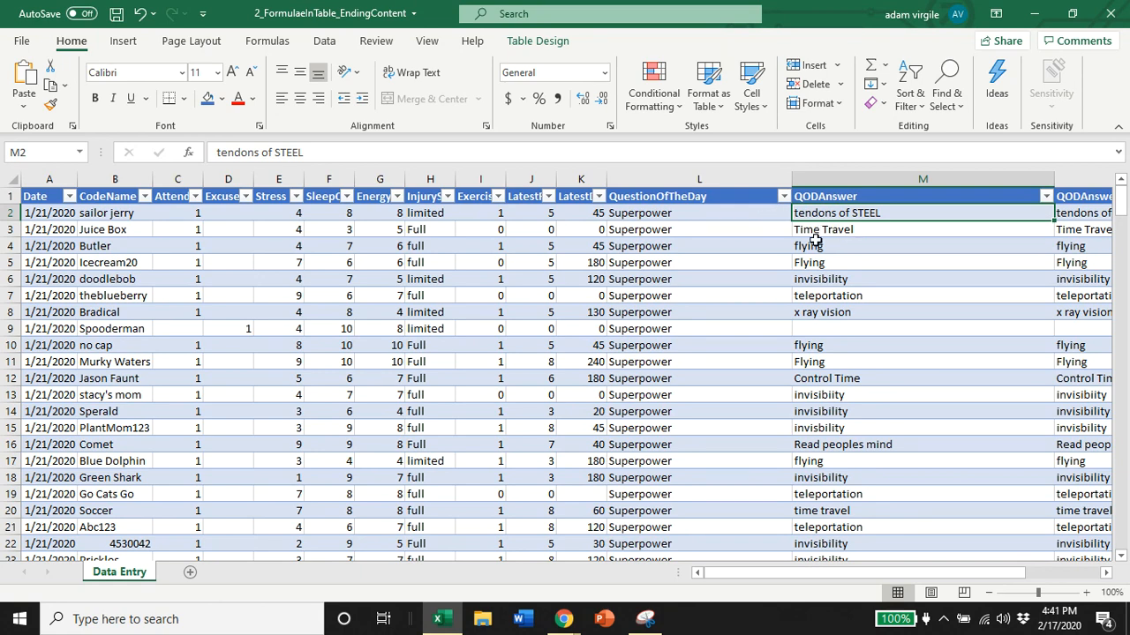
mouse_move(799, 265)
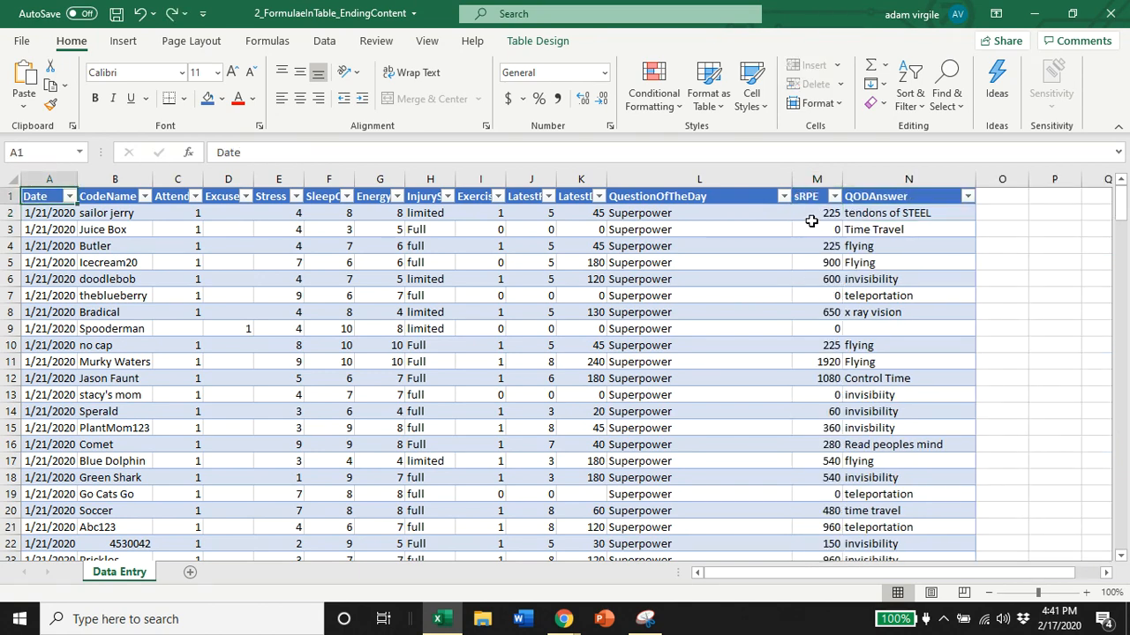
Step: Fill the sRPE header cell with red, reselect it, and return to the Excel workbook
left_click(816, 213)
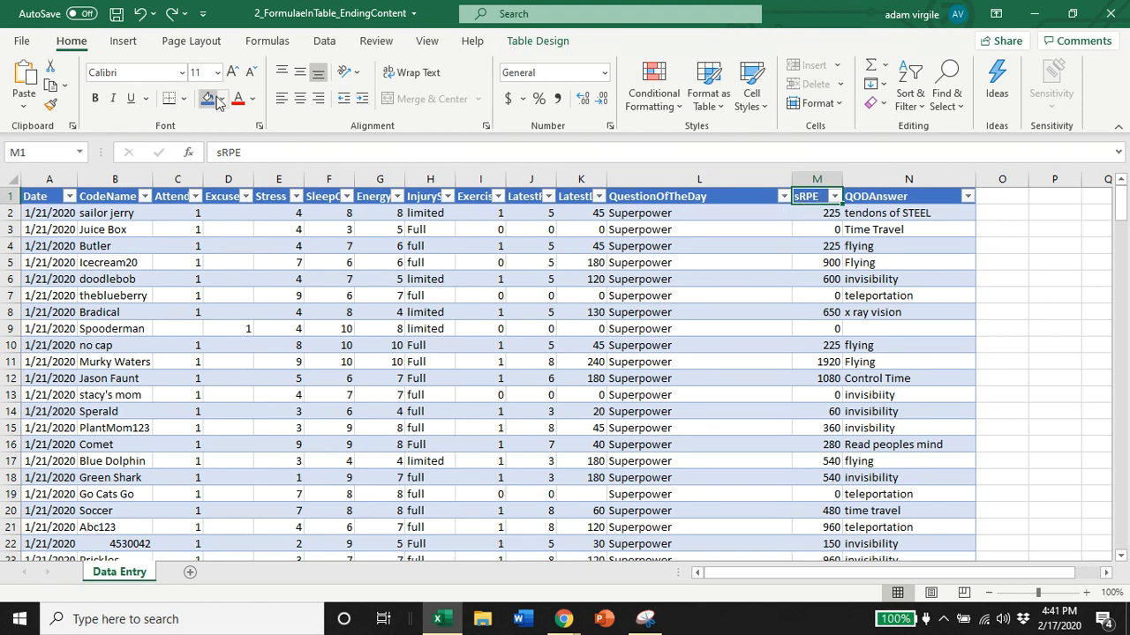
left_click(225, 98)
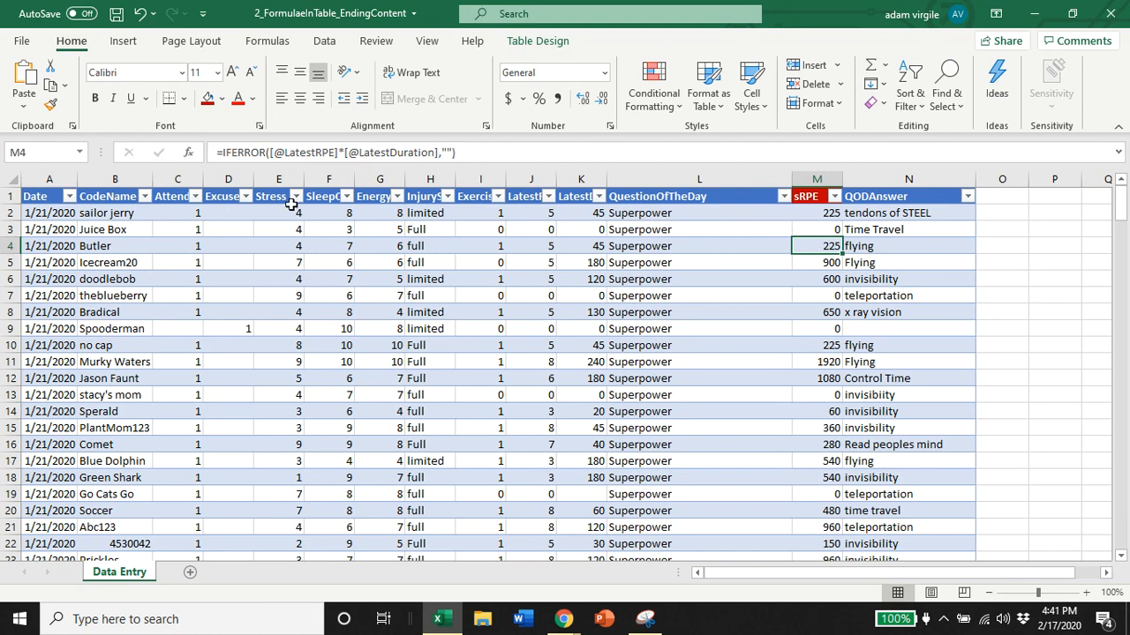
mouse_move(680, 208)
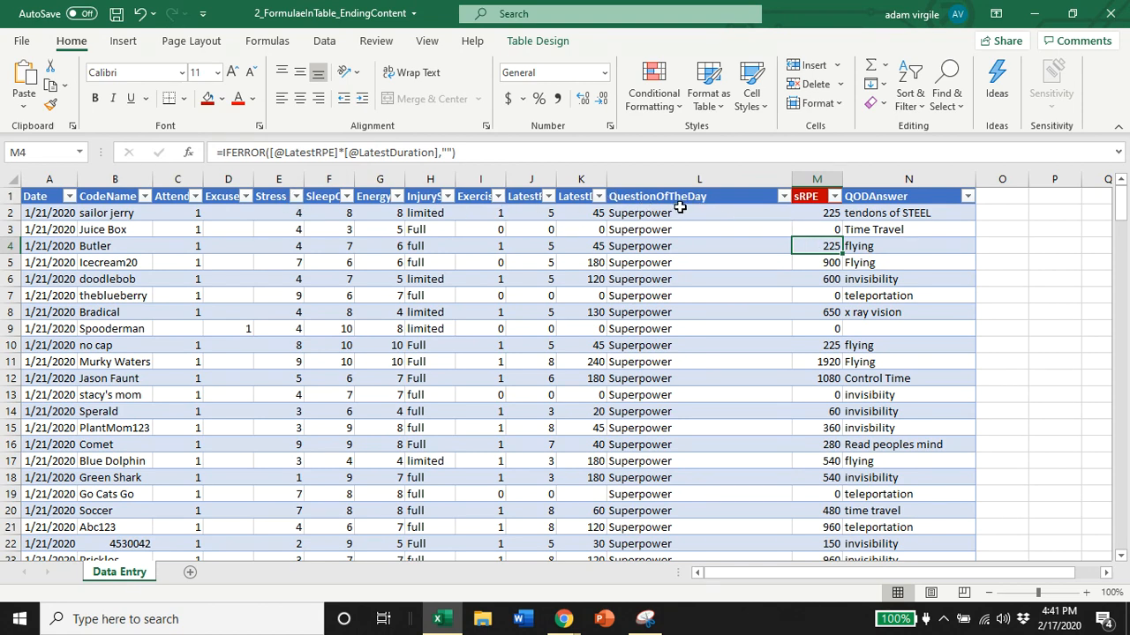
mouse_move(811, 220)
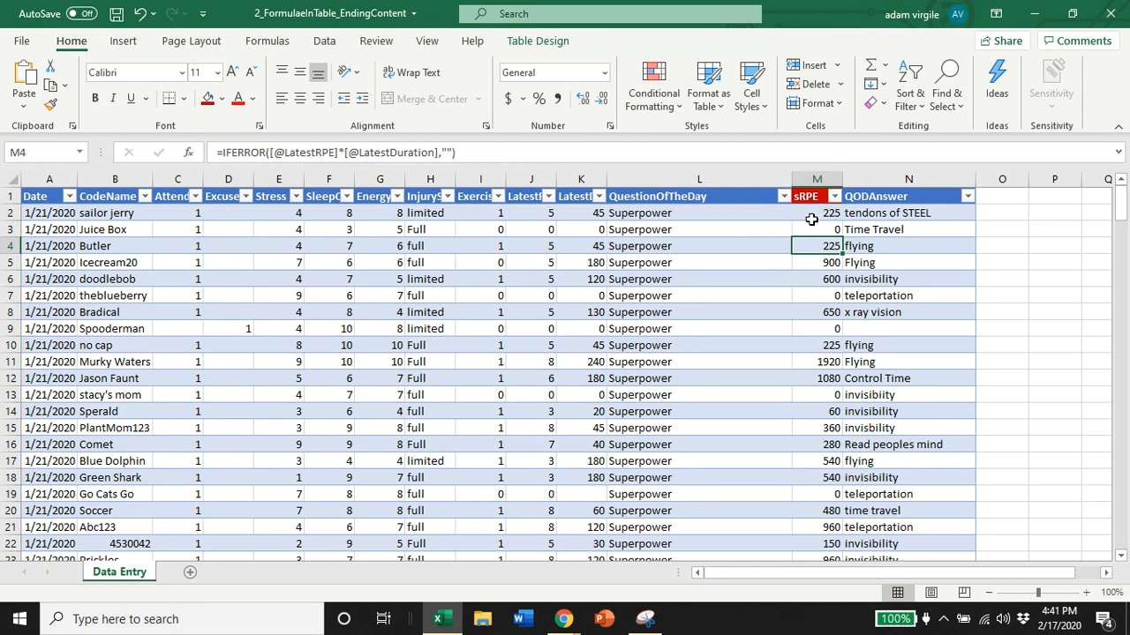
left_click(805, 195)
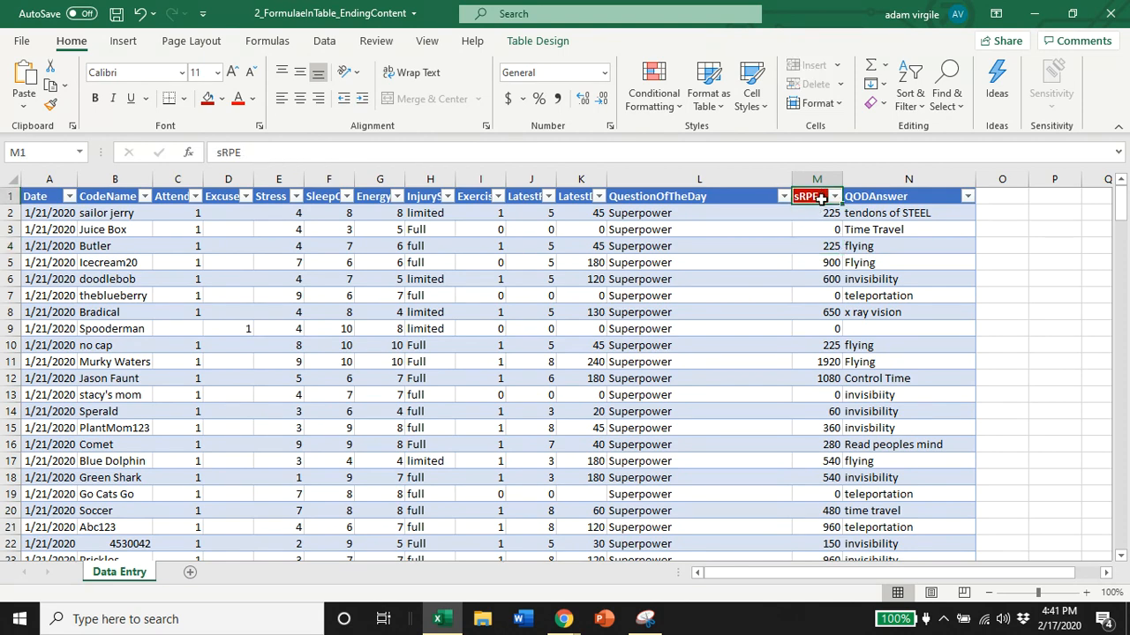
mouse_move(822, 209)
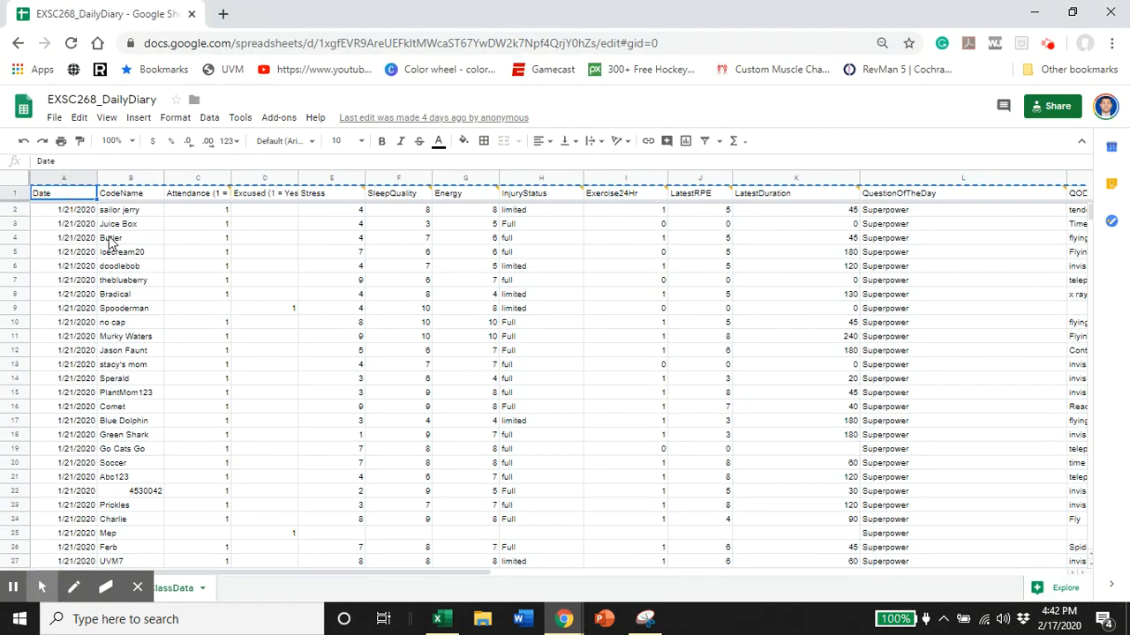
mouse_move(78, 184)
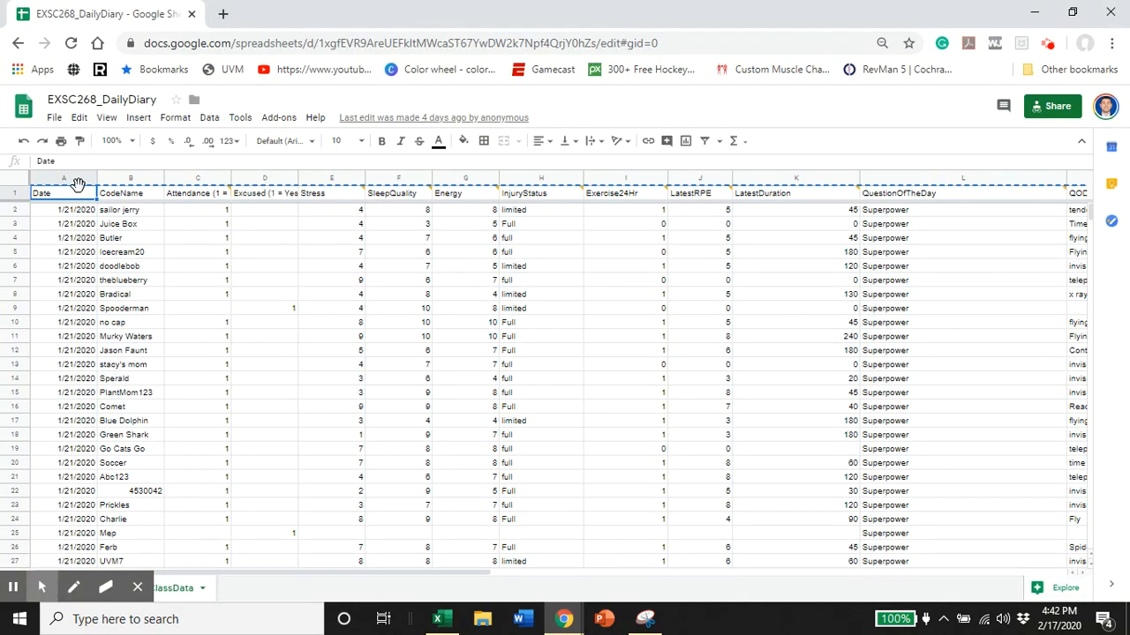
left_click(64, 179)
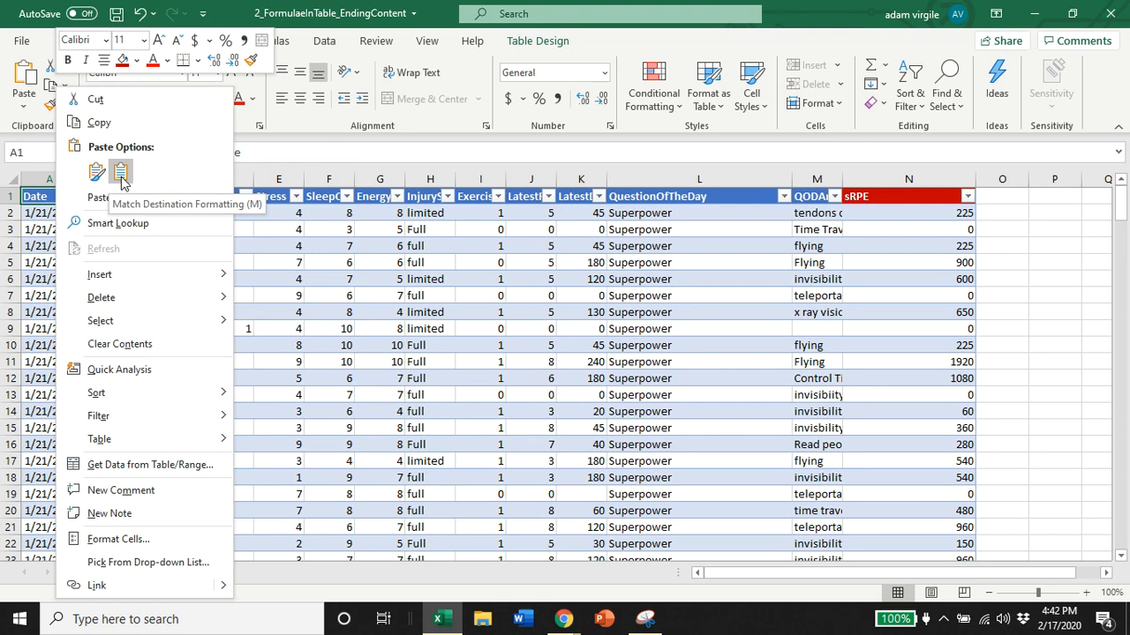
Step: Paste the copied diary data matching destination formatting, then verify the sRPE formula in N2
left_click(121, 172)
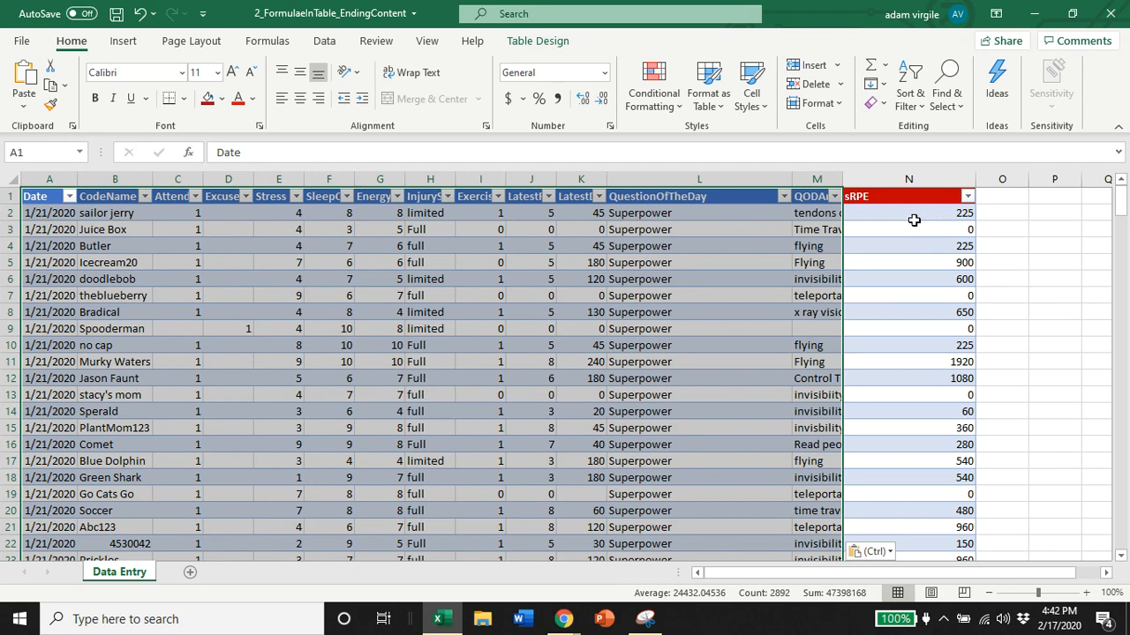
left_click(908, 211)
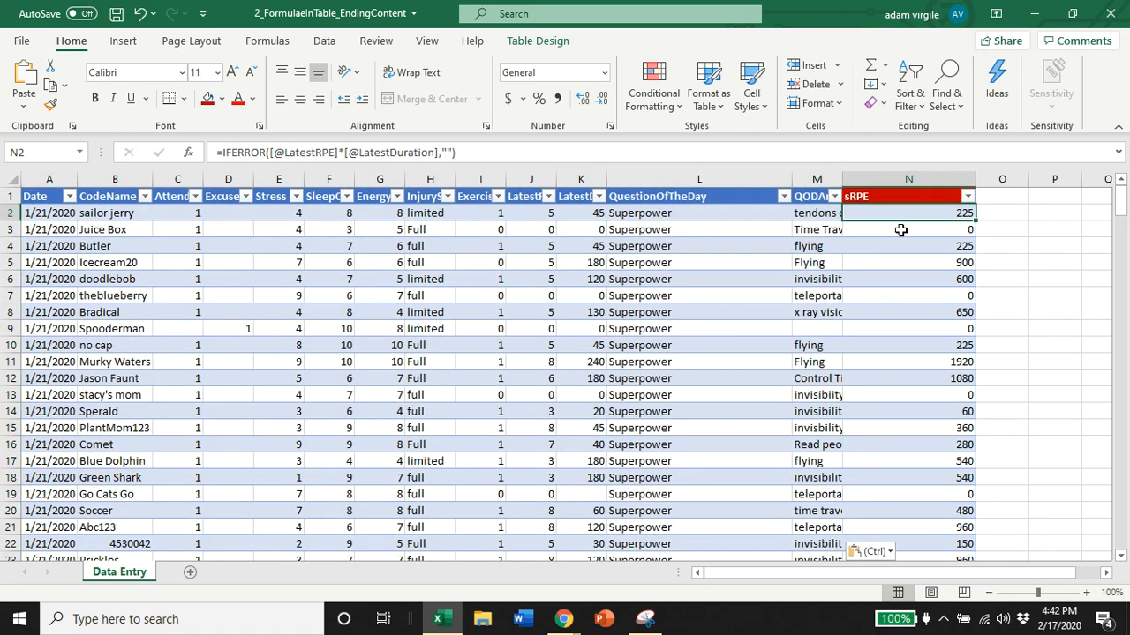
mouse_move(922, 223)
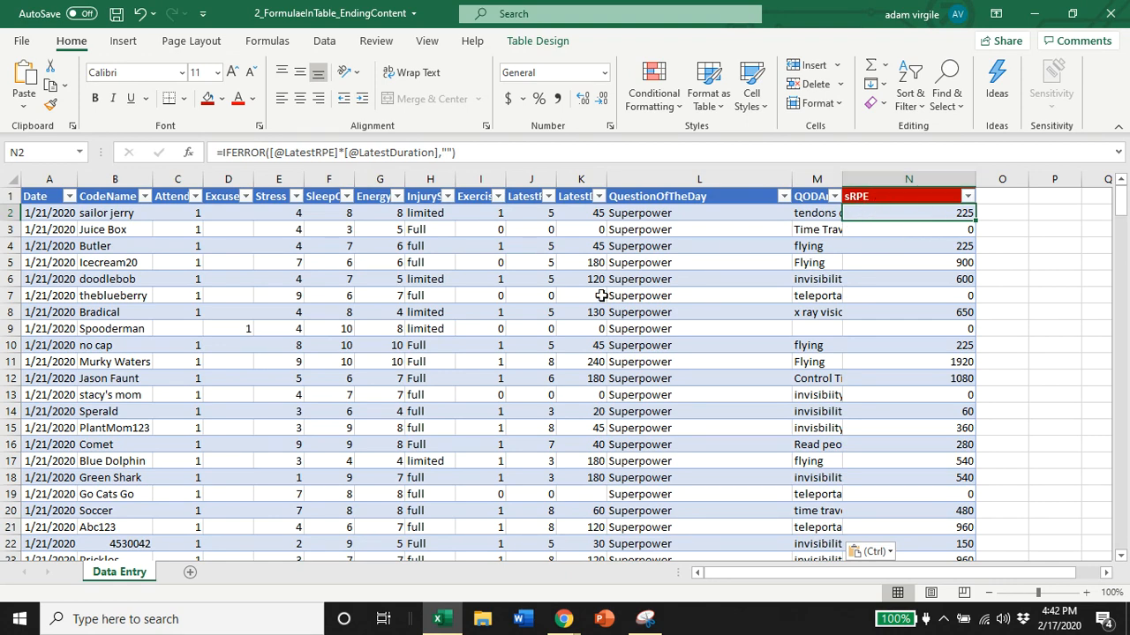
mouse_move(190, 572)
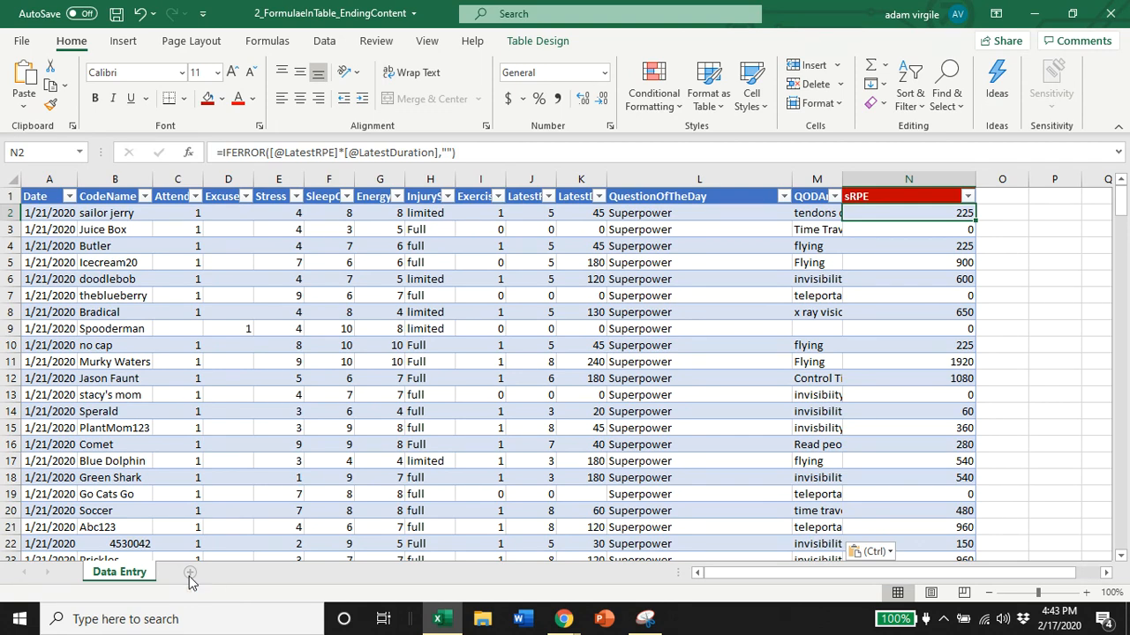
Step: Insert a new blank sheet and rename its tab to 'Data Viz'
left_click(188, 572)
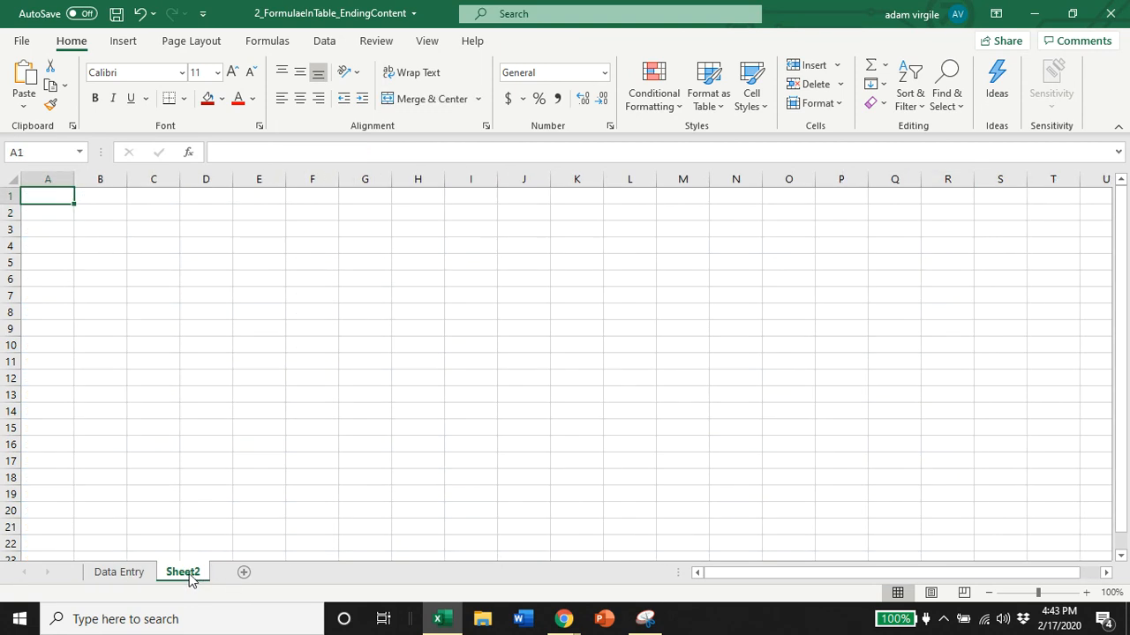
double_click(183, 572)
type("Data Viz")
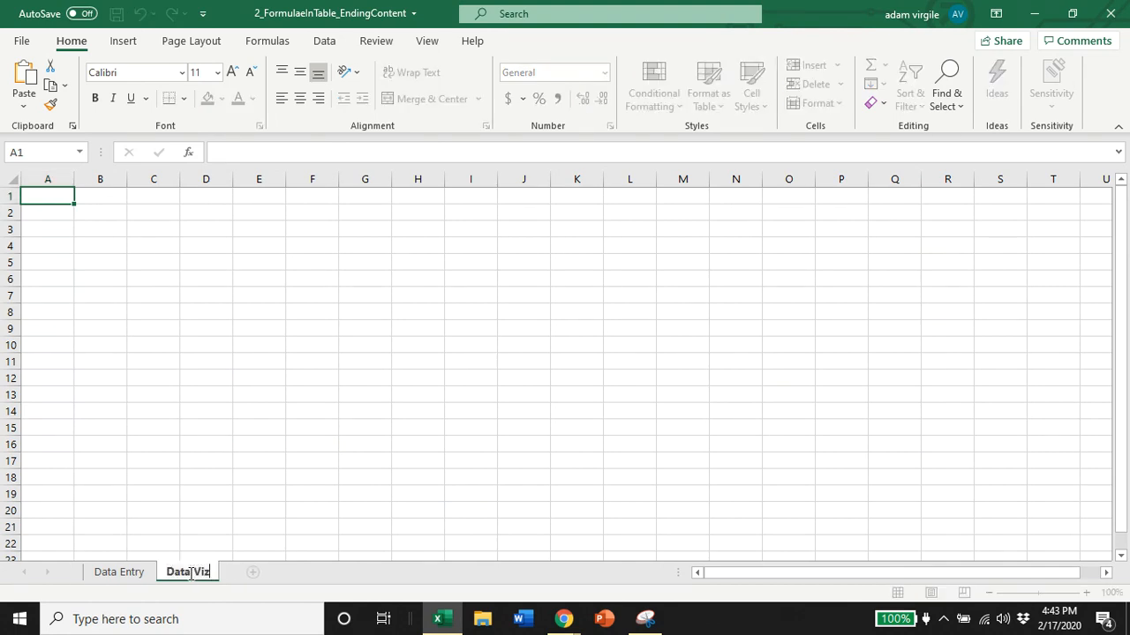
left_click(187, 572)
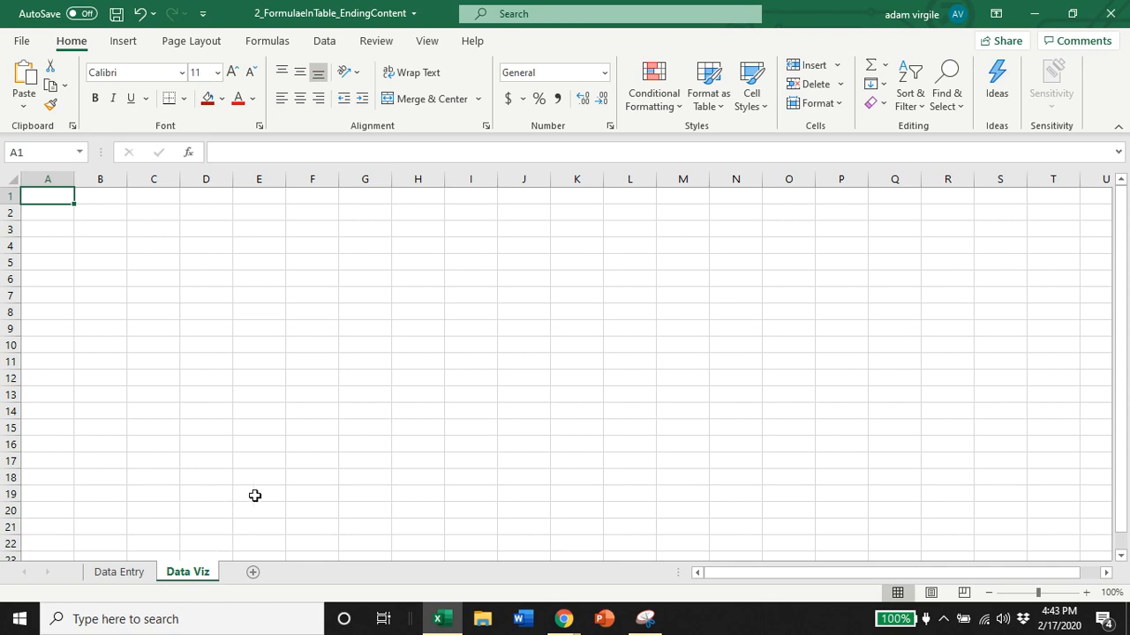
mouse_move(564, 619)
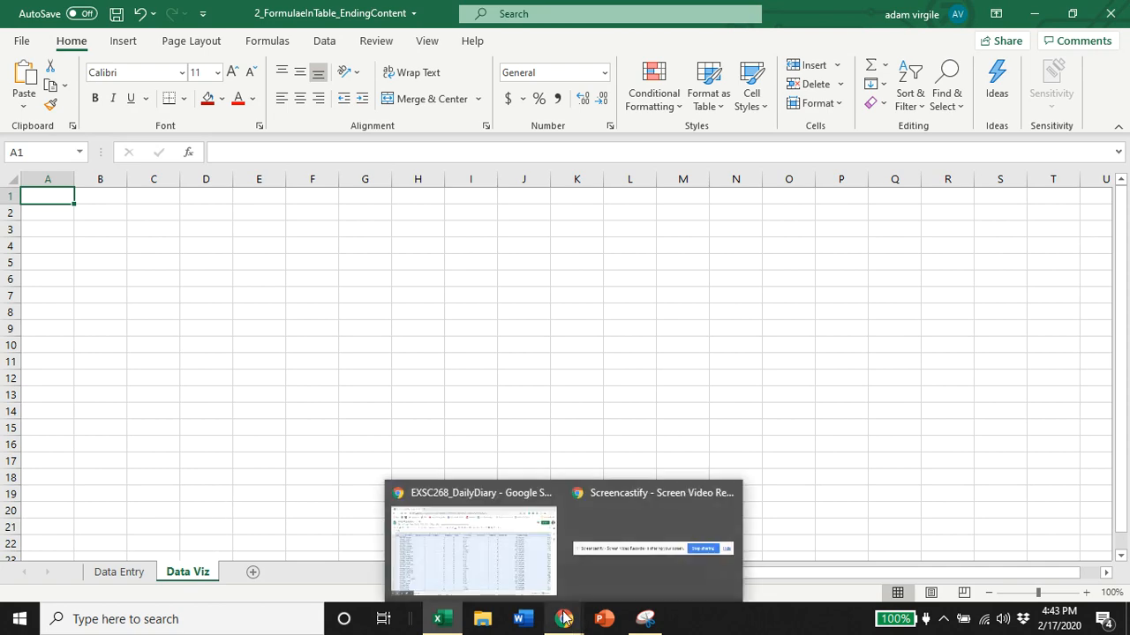